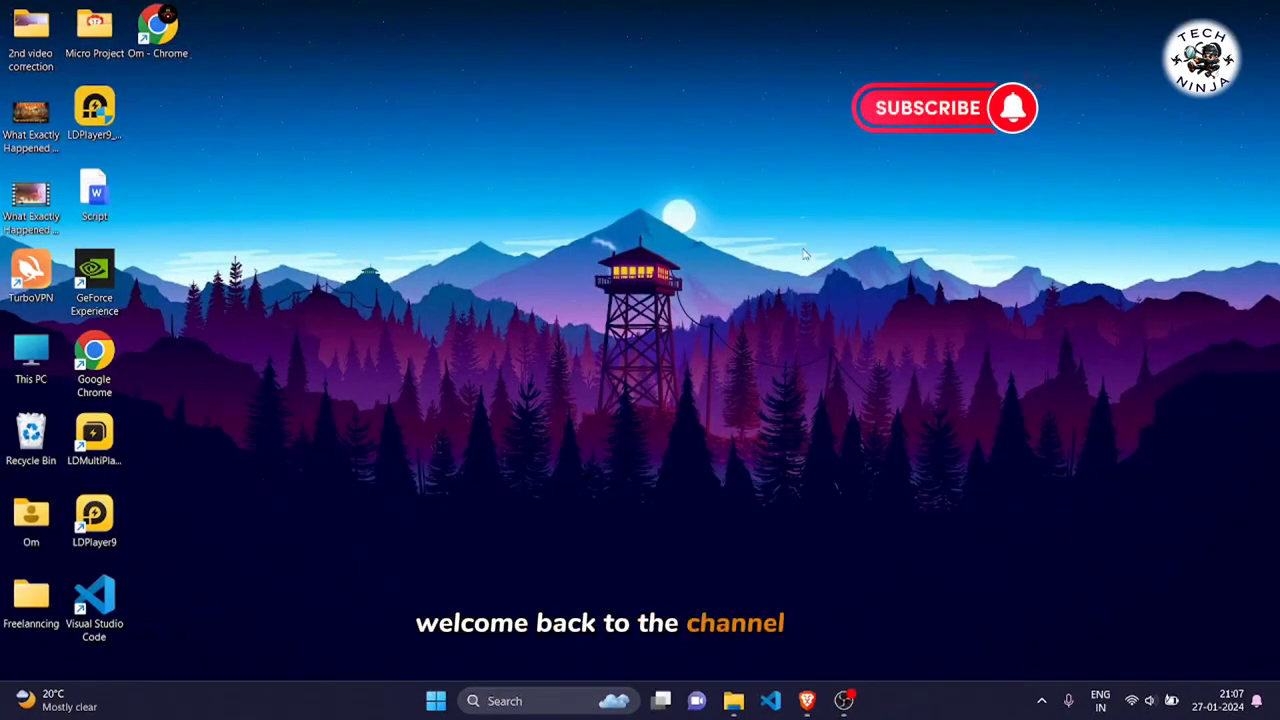
{"action": "mouse_move", "coordinate": [864, 324]}
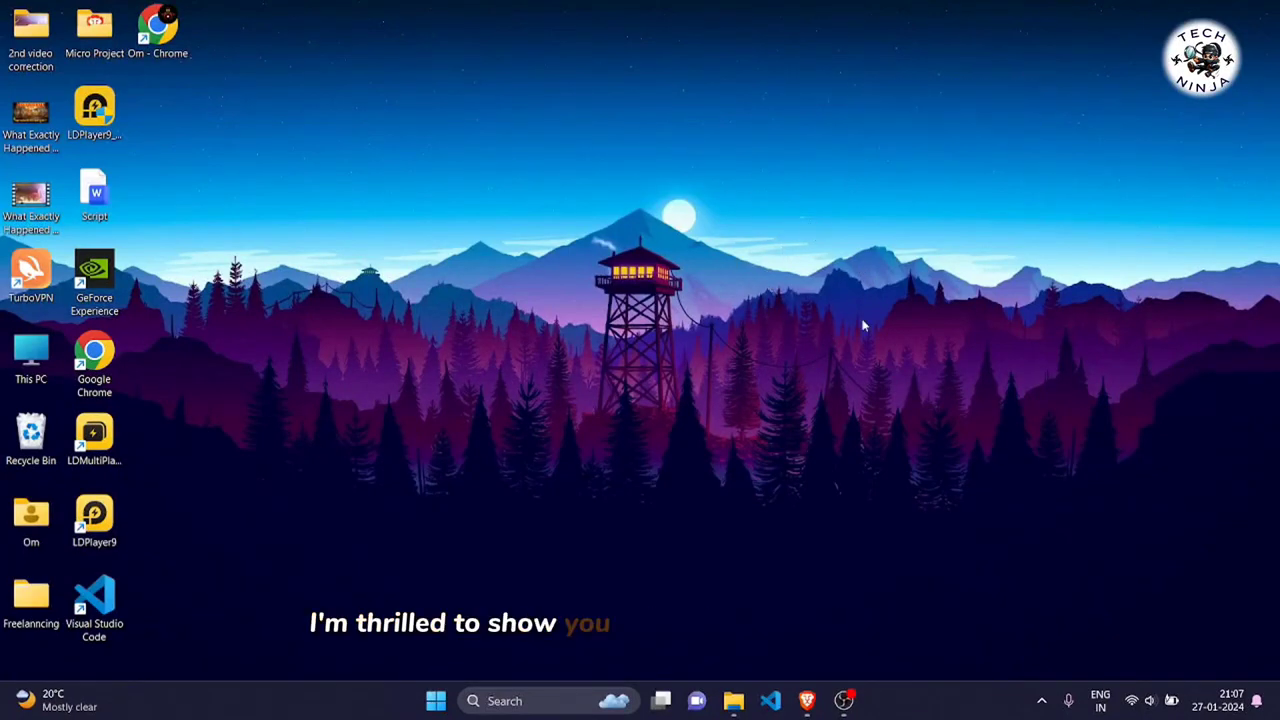
{"action": "mouse_move", "coordinate": [900, 368]}
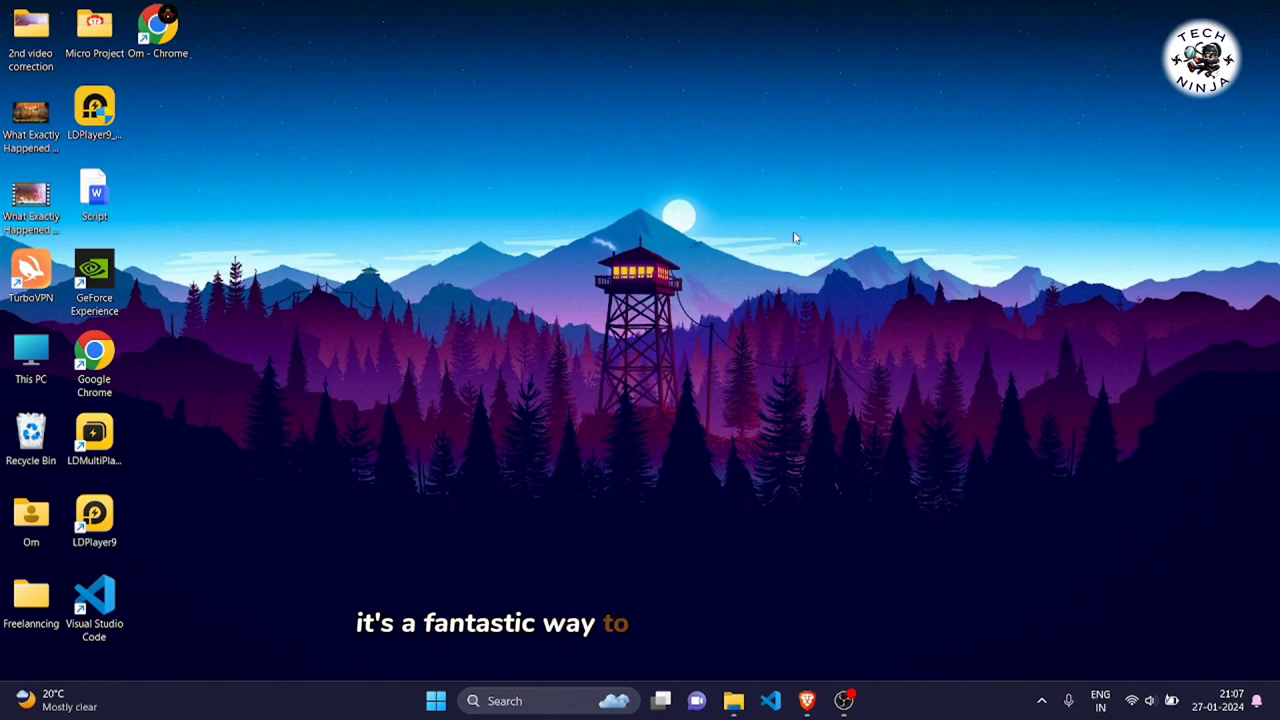
{"action": "mouse_move", "coordinate": [784, 308]}
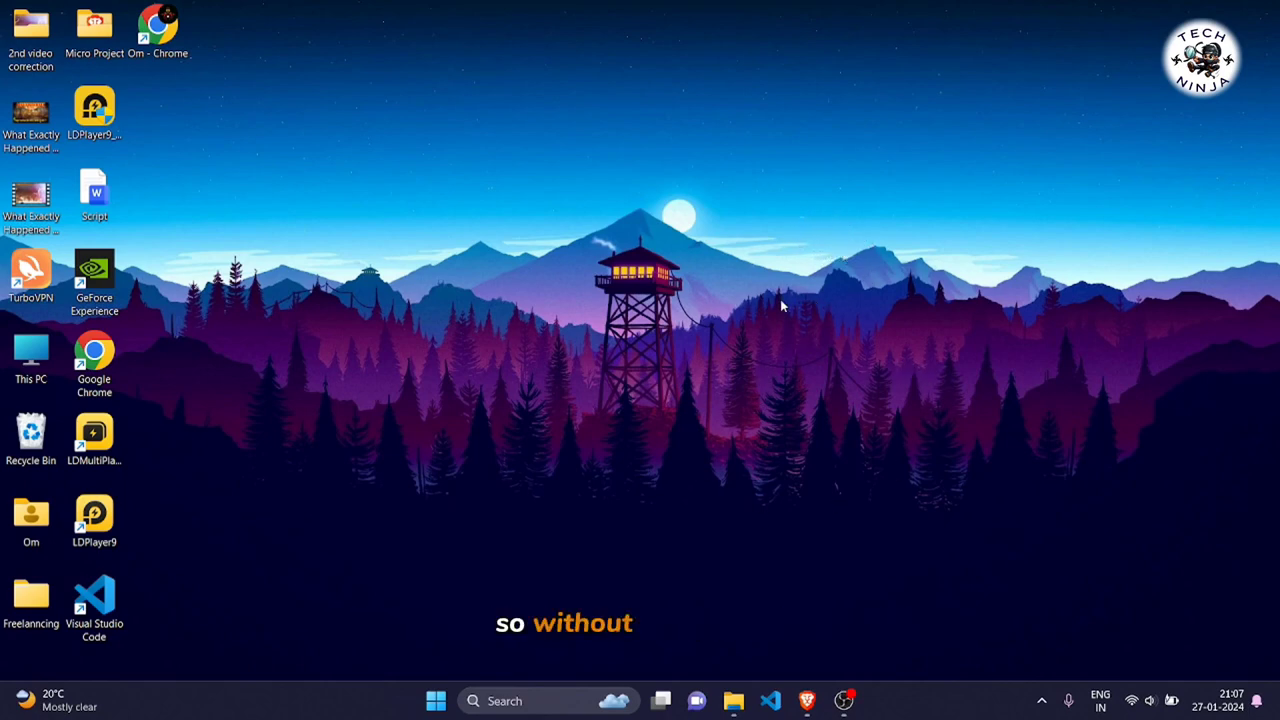
{"action": "mouse_move", "coordinate": [916, 410]}
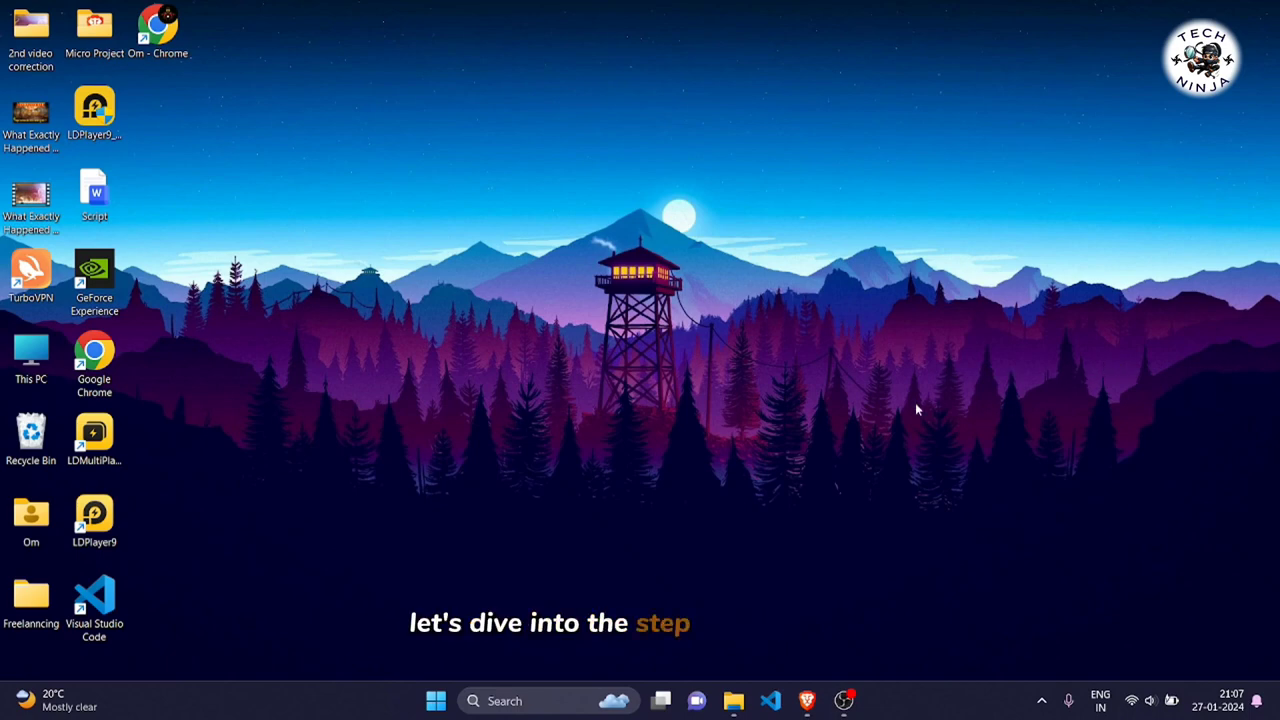
{"action": "mouse_move", "coordinate": [1064, 298]}
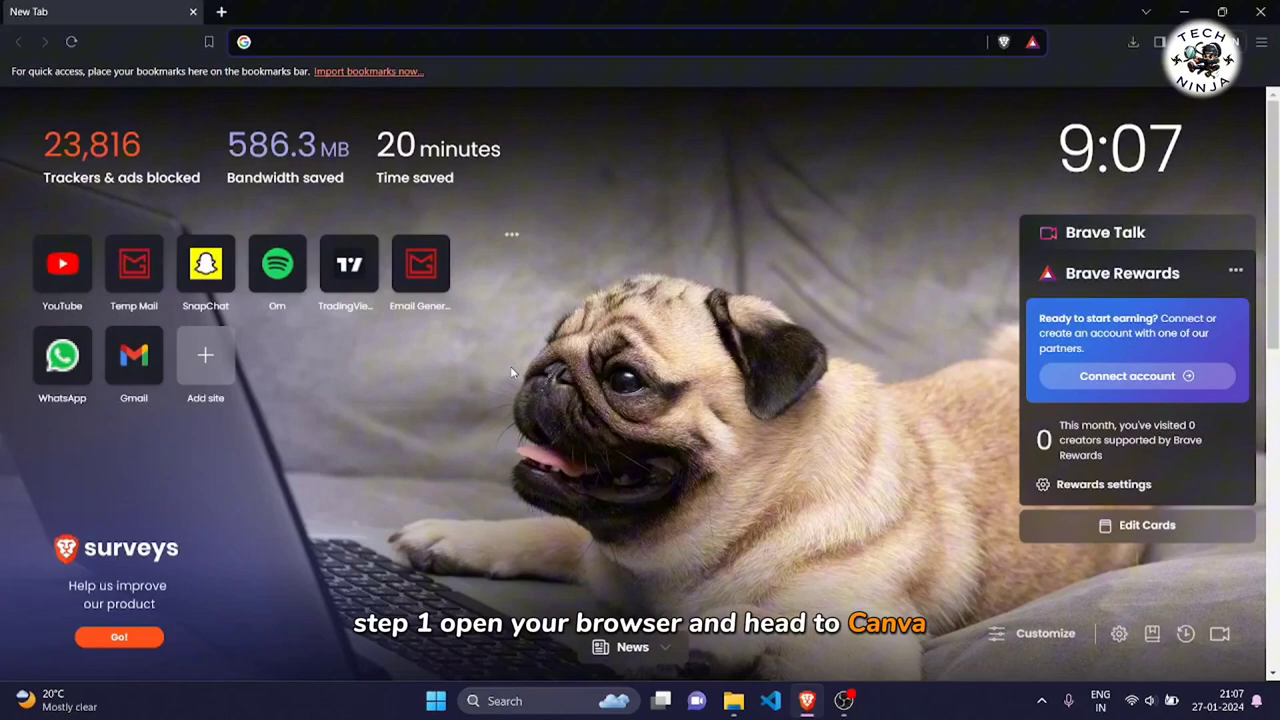
Go to canva.com and start a new YouTube Thumbnail design
{"action": "type", "text": "canva.com"}
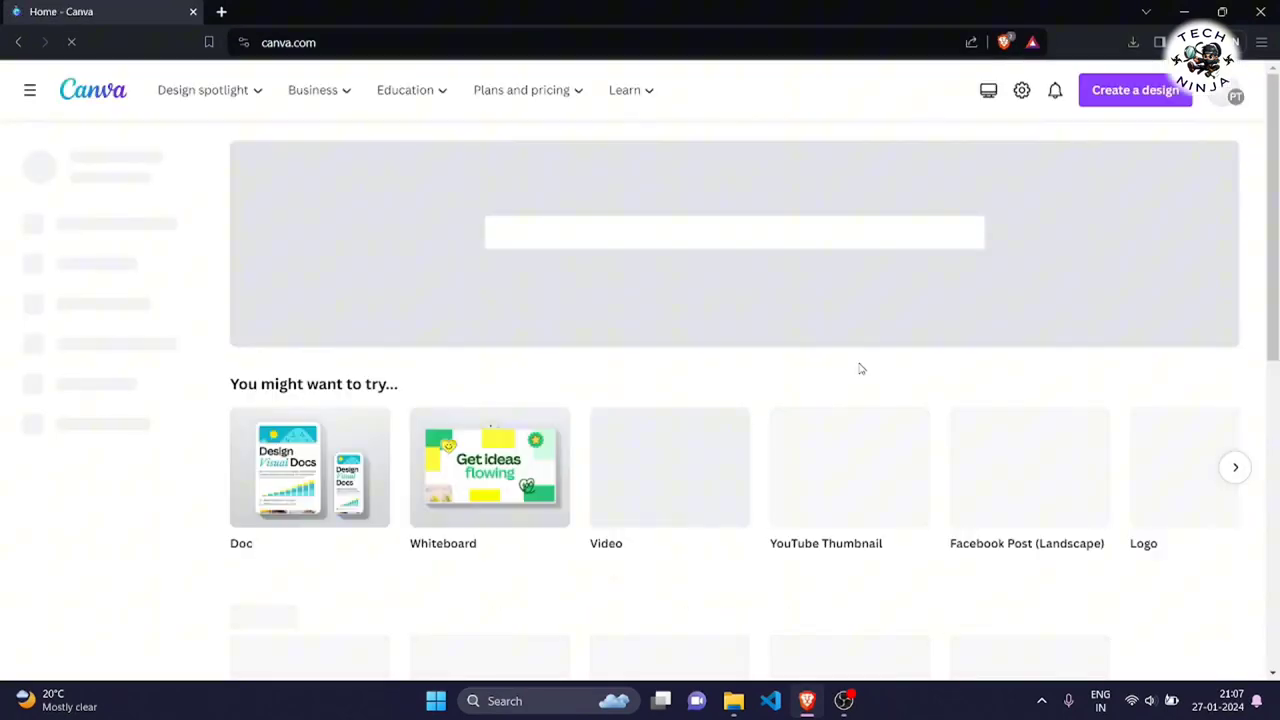
{"action": "left_click", "coordinate": [1036, 90]}
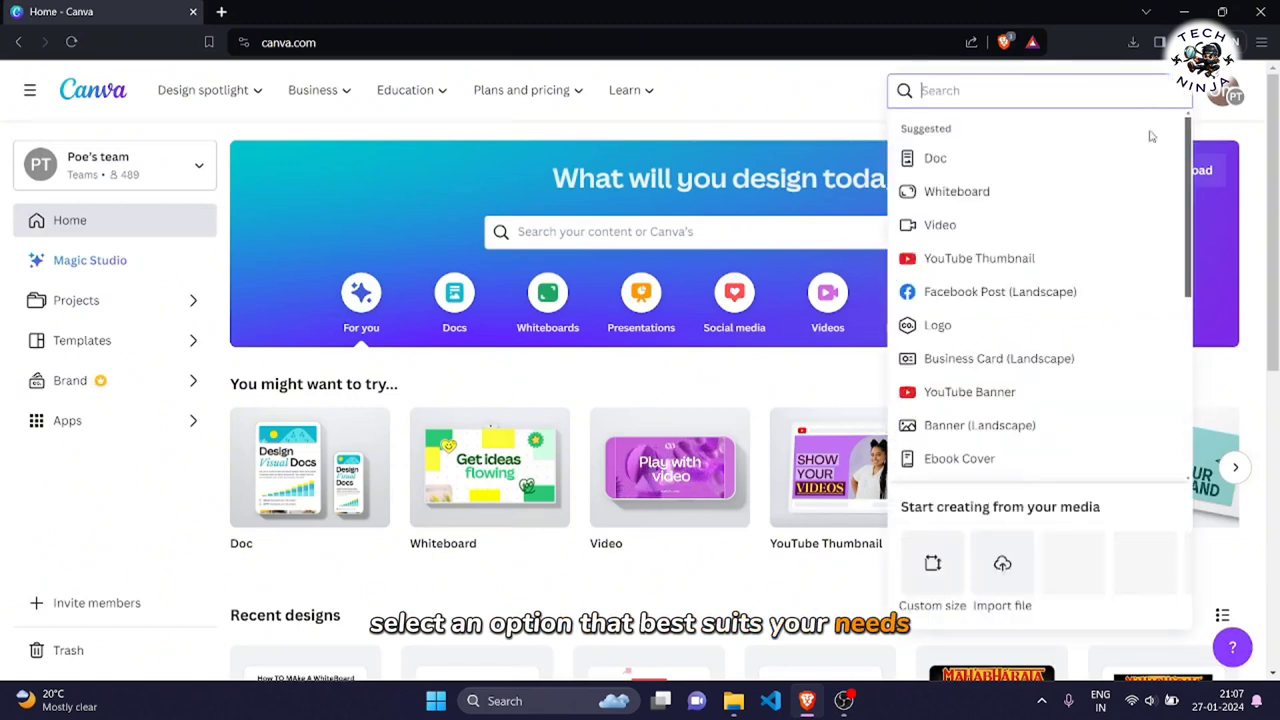
{"action": "left_click", "coordinate": [956, 192]}
{"action": "type", "text": "How To Mak"}
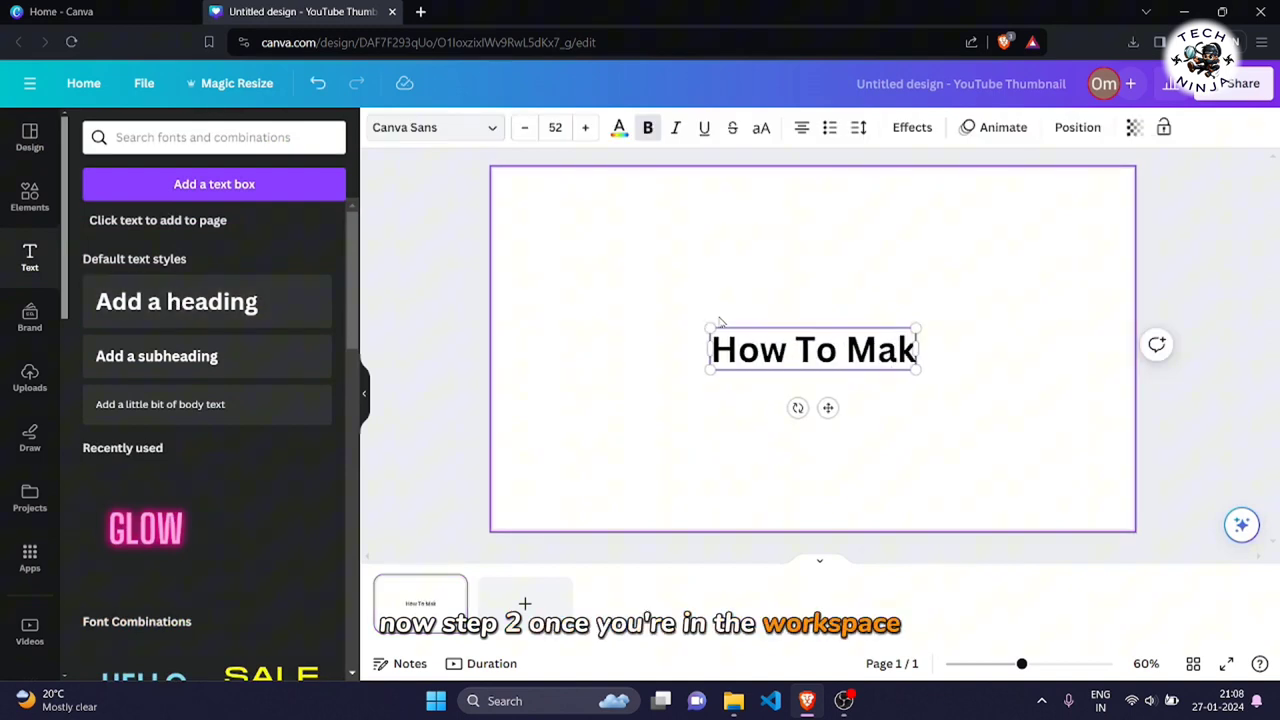
Finish the heading 'How To Make A Whiteboard Animation In Canva' and dismiss the Share panel
{"action": "type", "text": "e A Whiteboard Animation"}
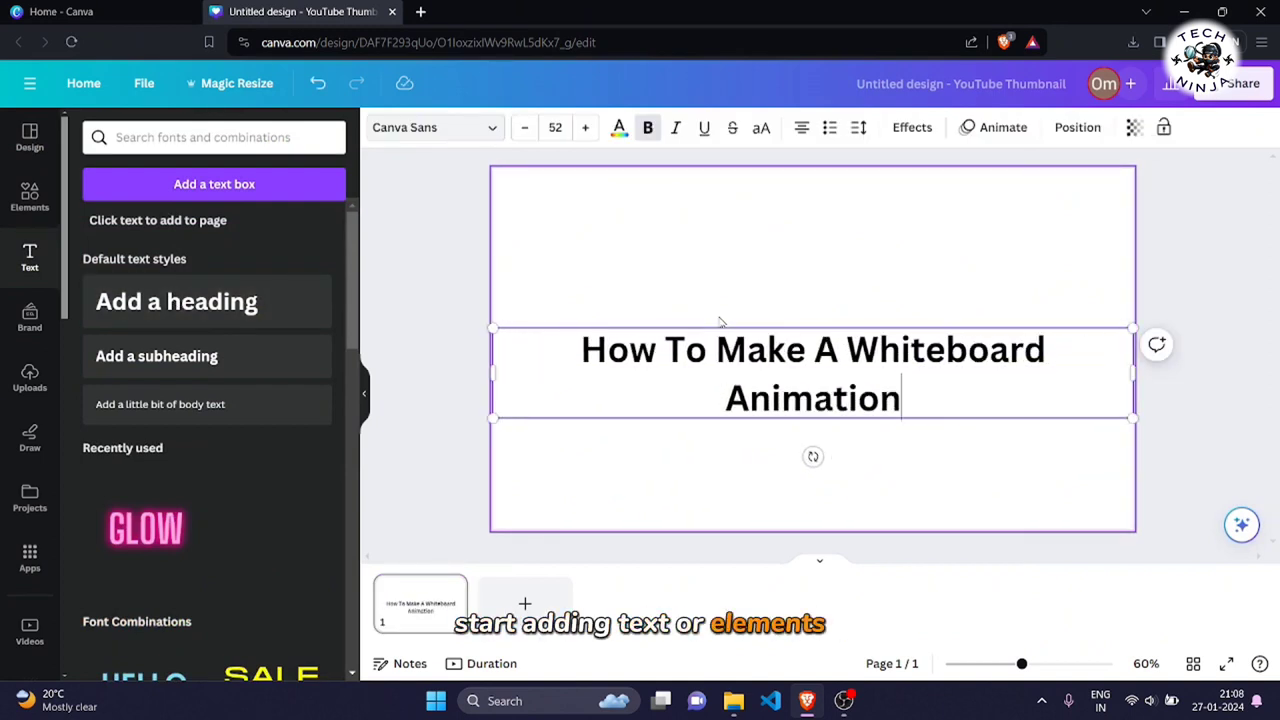
{"action": "type", "text": "In Canva"}
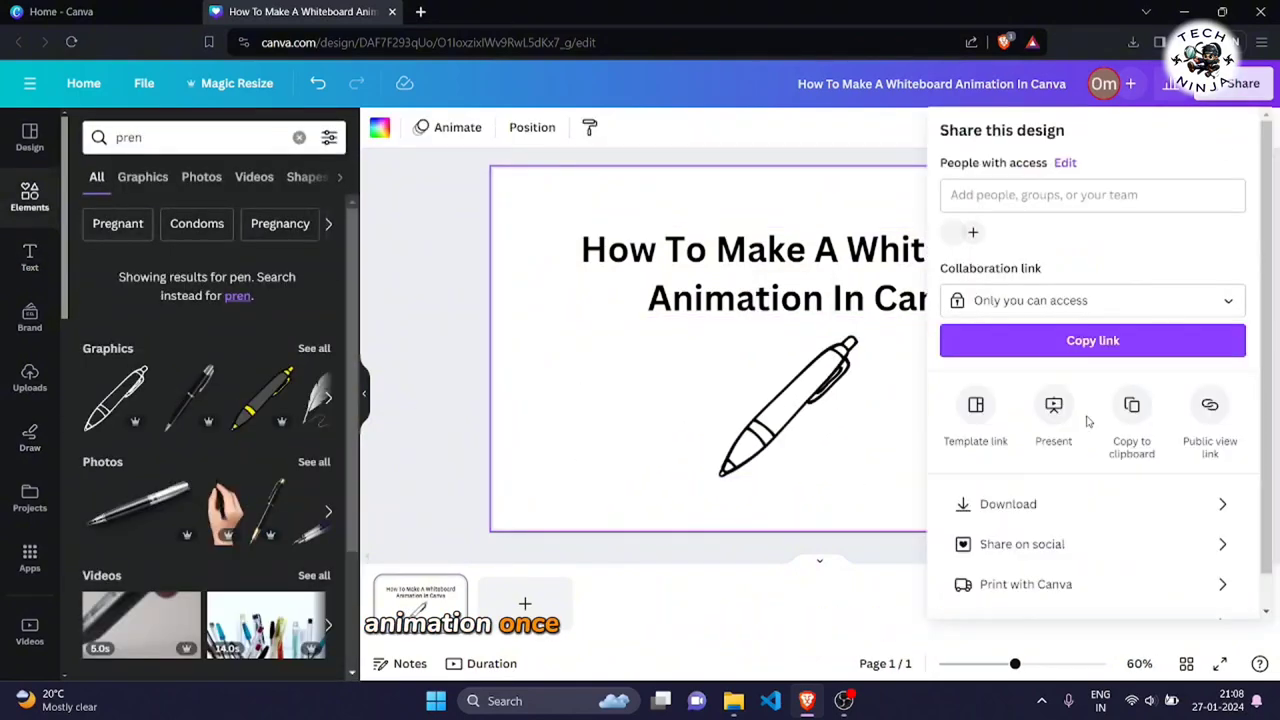
{"action": "left_click", "coordinate": [1008, 504]}
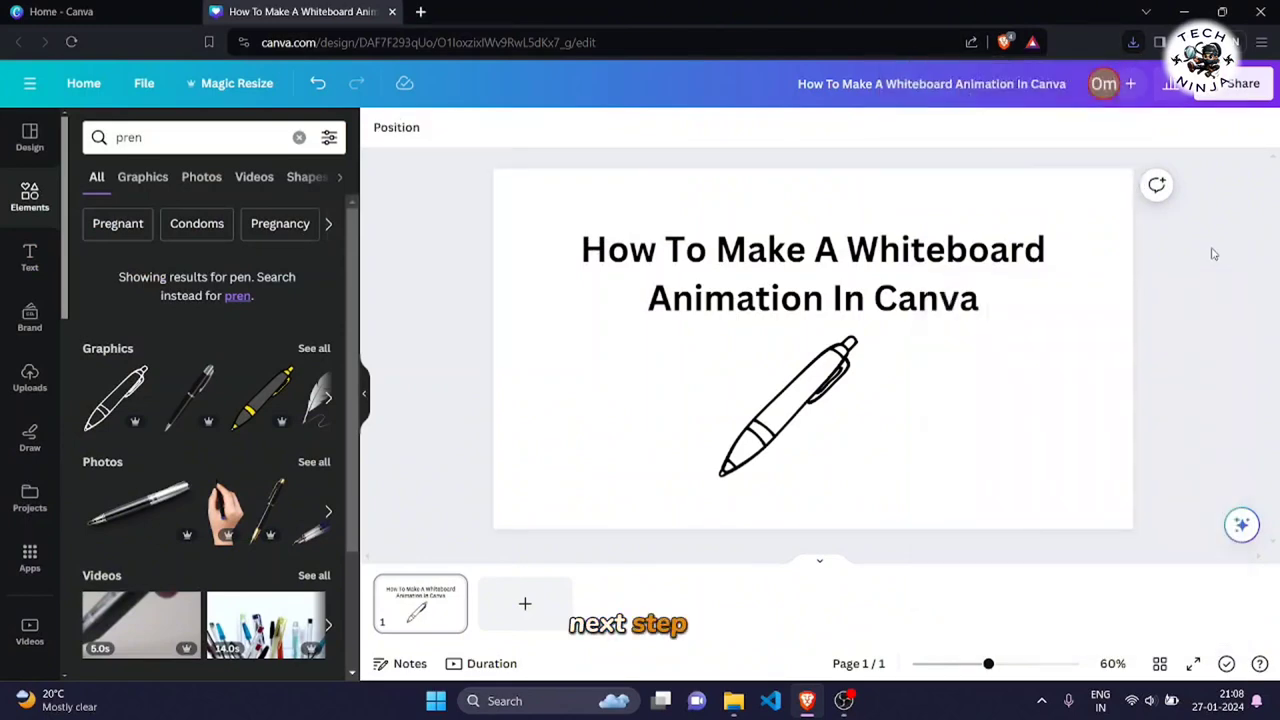
Search the Apps panel for 'SpeedPaint' and launch the SpeedPaint app
{"action": "left_click", "coordinate": [28, 558]}
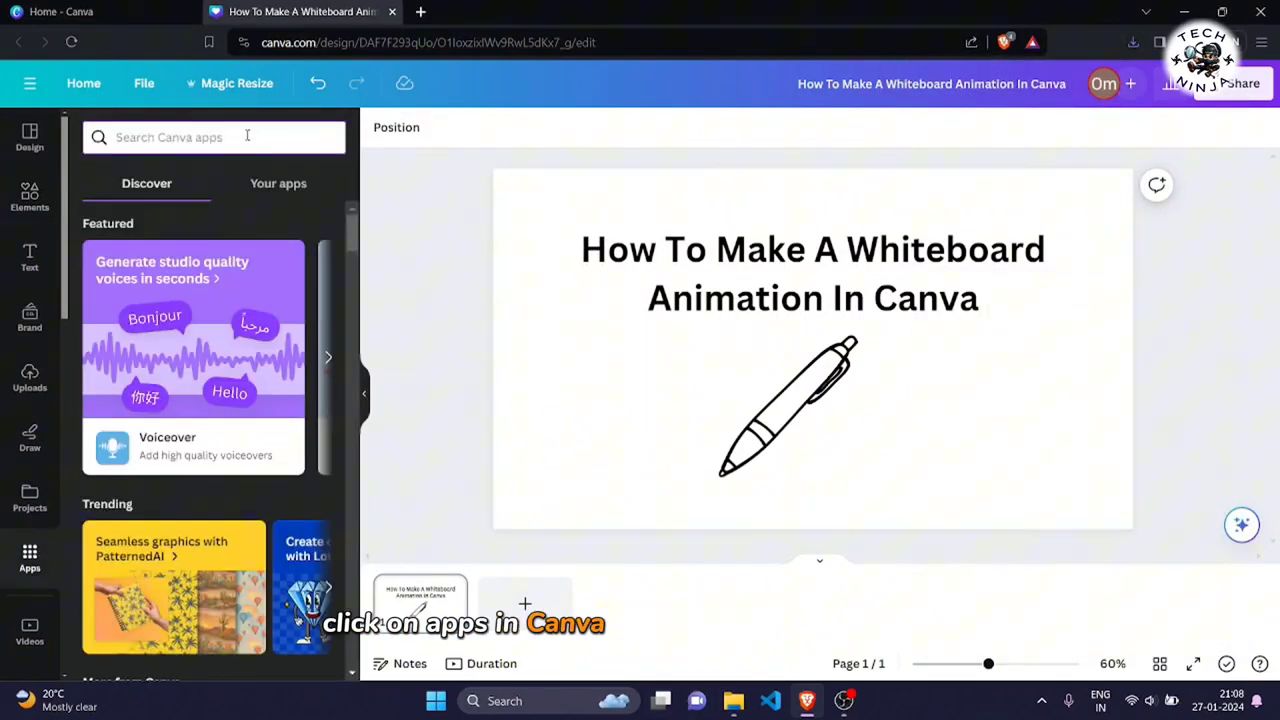
{"action": "type", "text": "speed"}
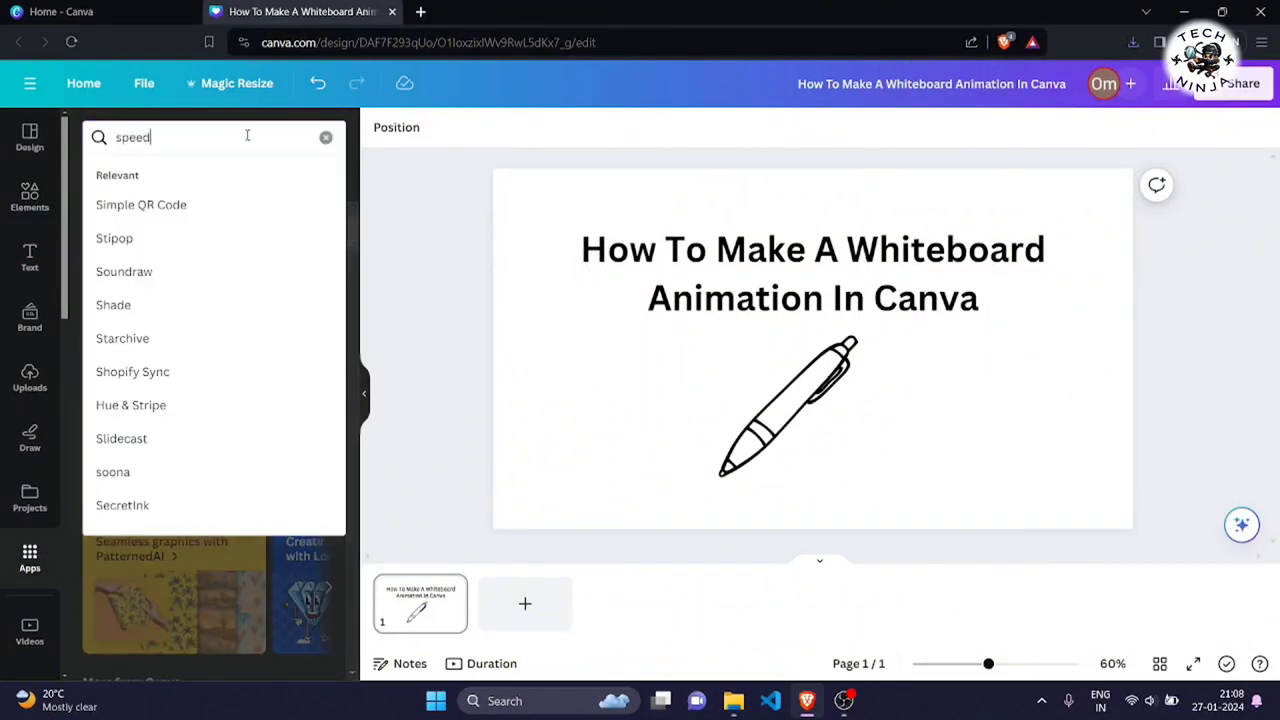
{"action": "type", "text": "SpeedPaint"}
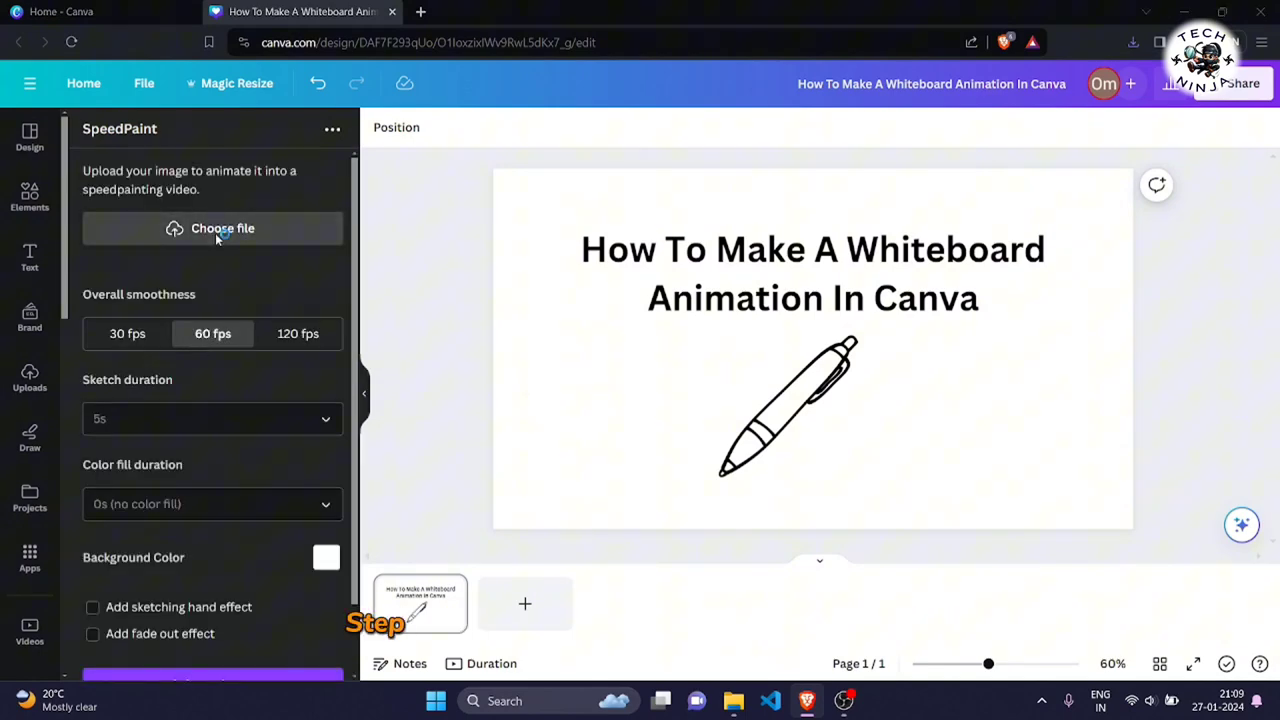
Upload the title-and-pen thumbnail image from Freelancing into SpeedPaint
{"action": "left_click", "coordinate": [212, 228]}
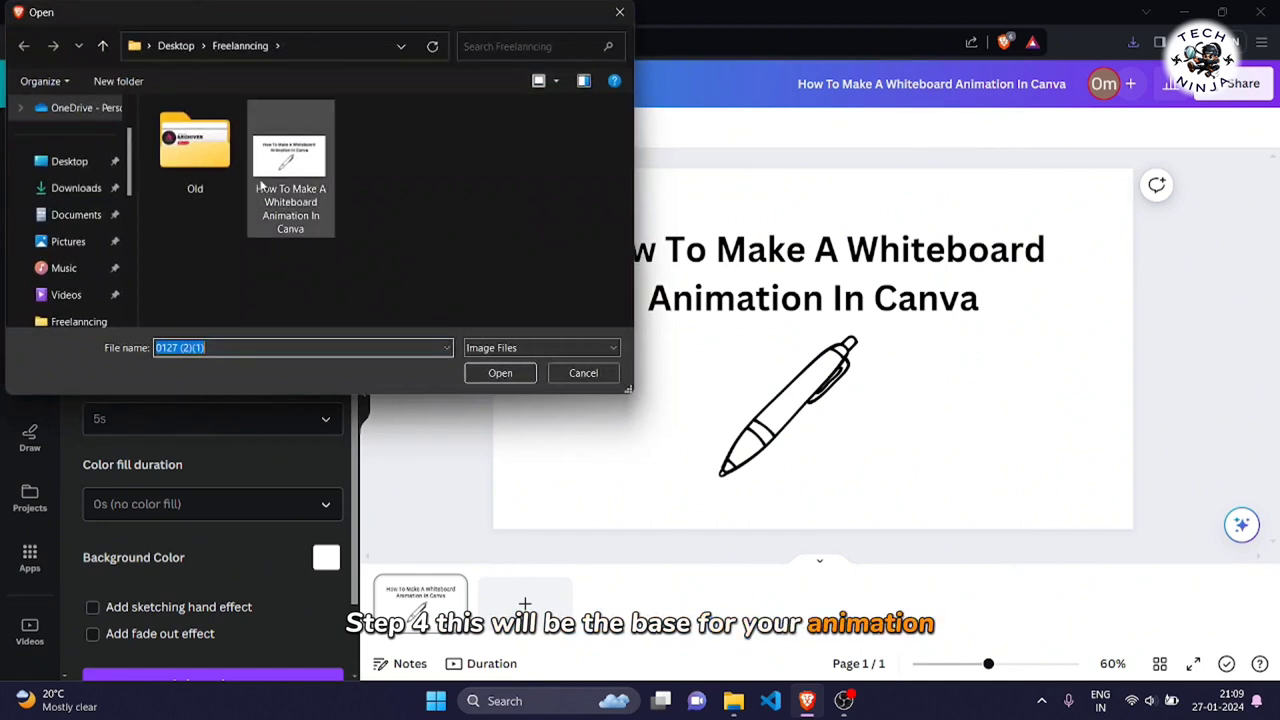
{"action": "left_click", "coordinate": [500, 372]}
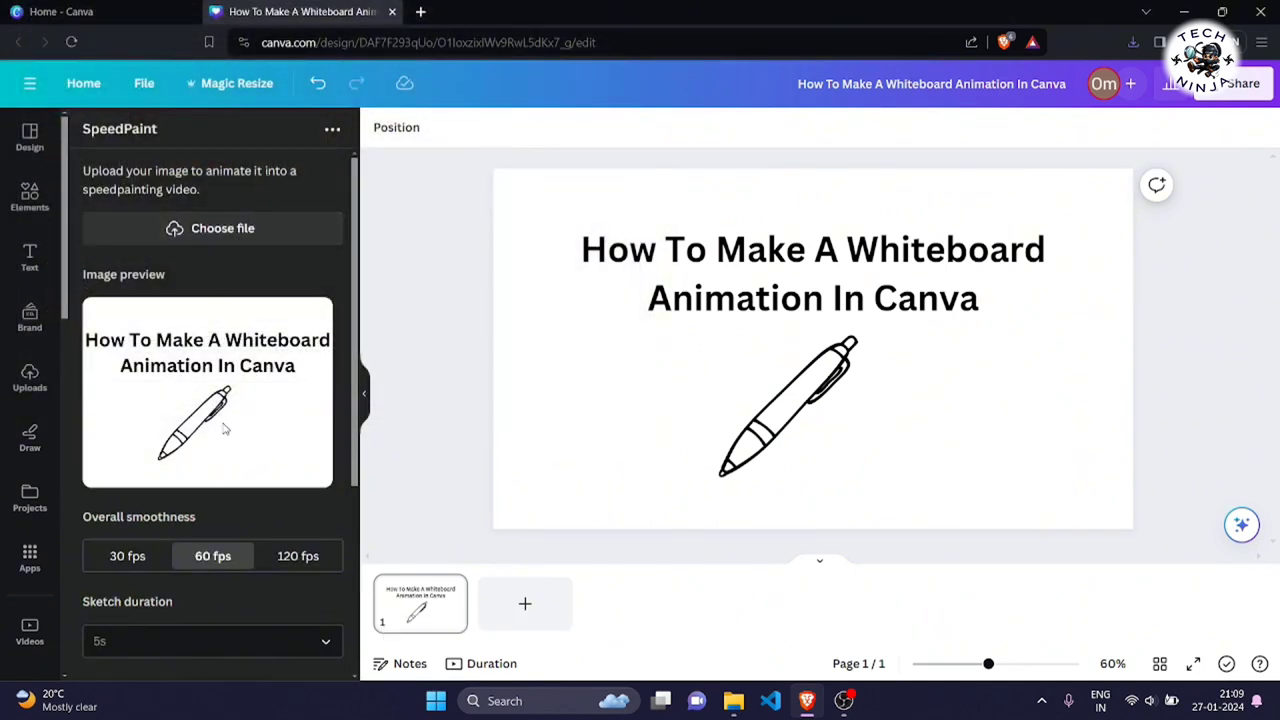
{"action": "scroll", "scroll_direction": "down", "scroll_amount": 3}
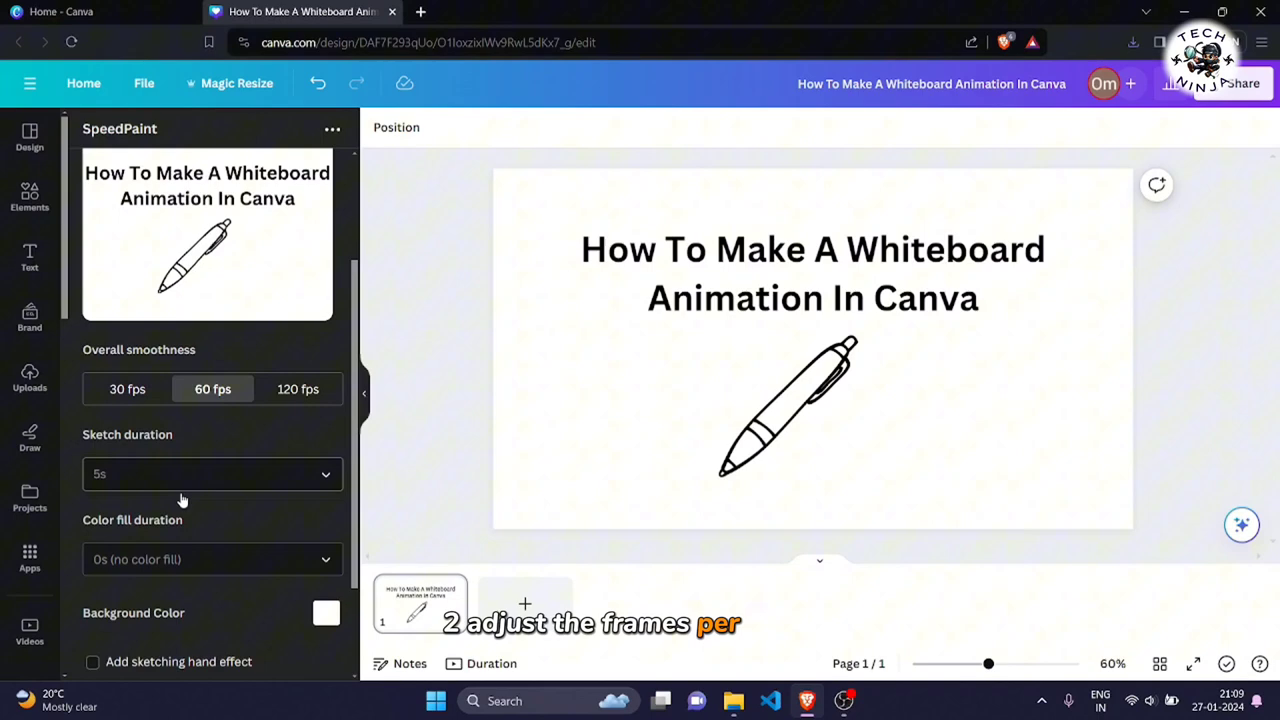
Set a 10s sketch duration with the sketching hand effect and start animating the image
{"action": "left_click", "coordinate": [212, 472]}
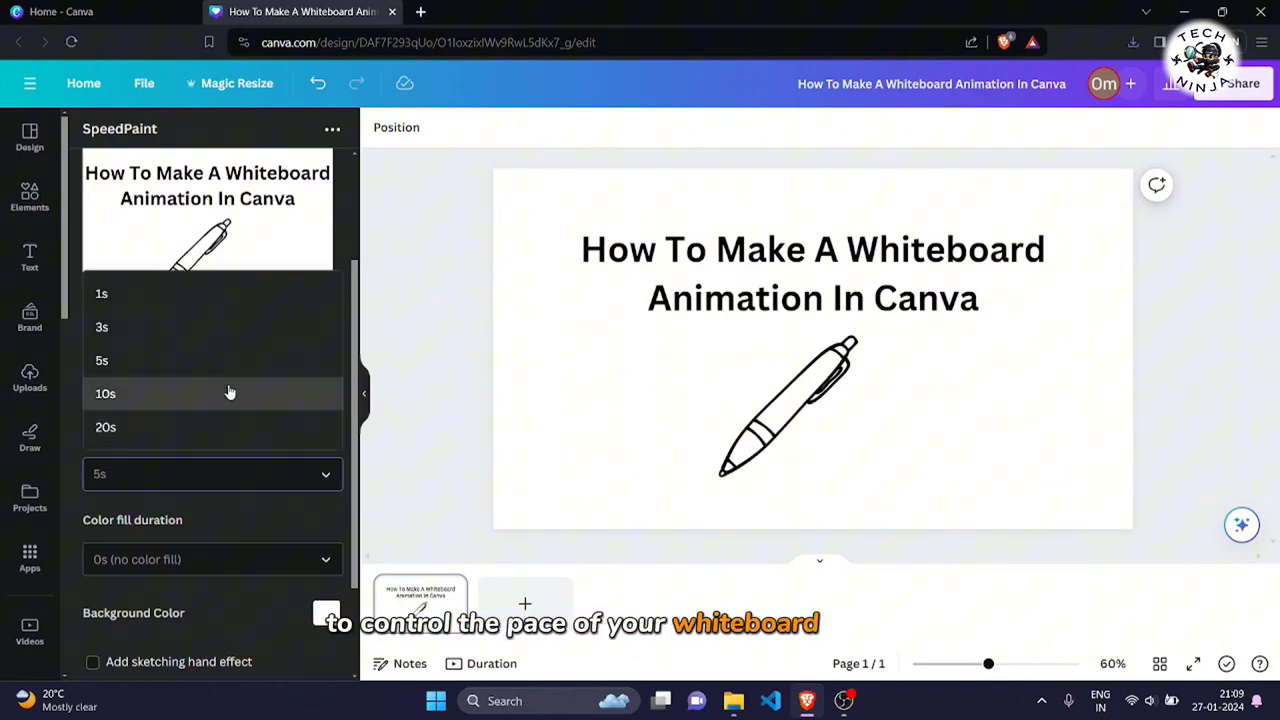
{"action": "left_click", "coordinate": [104, 392]}
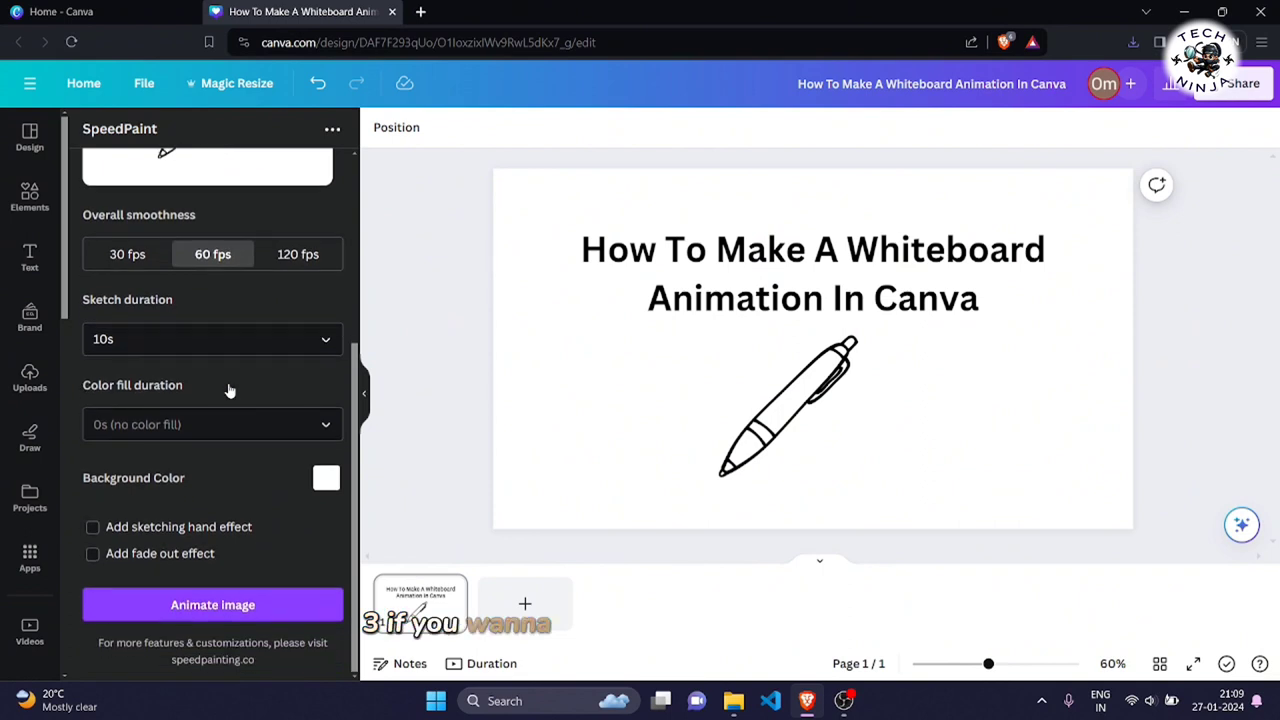
{"action": "left_click", "coordinate": [92, 528]}
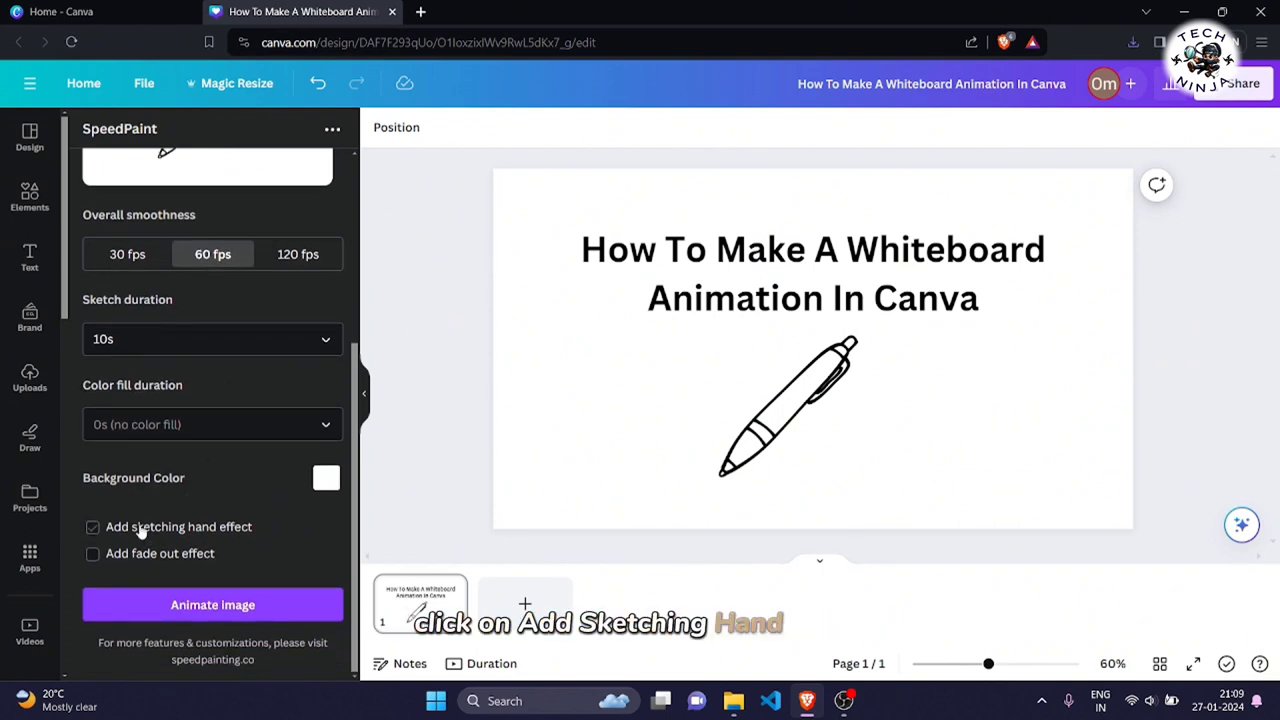
{"action": "left_click", "coordinate": [92, 526]}
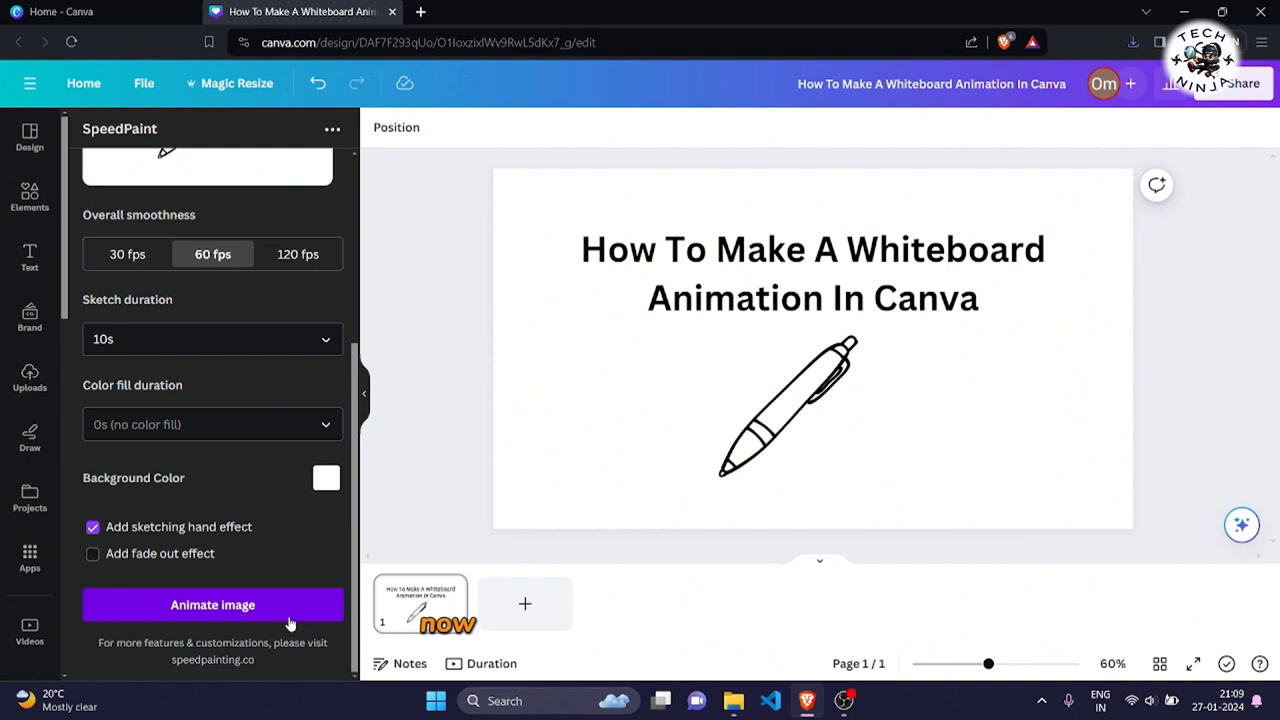
{"action": "left_click", "coordinate": [212, 604]}
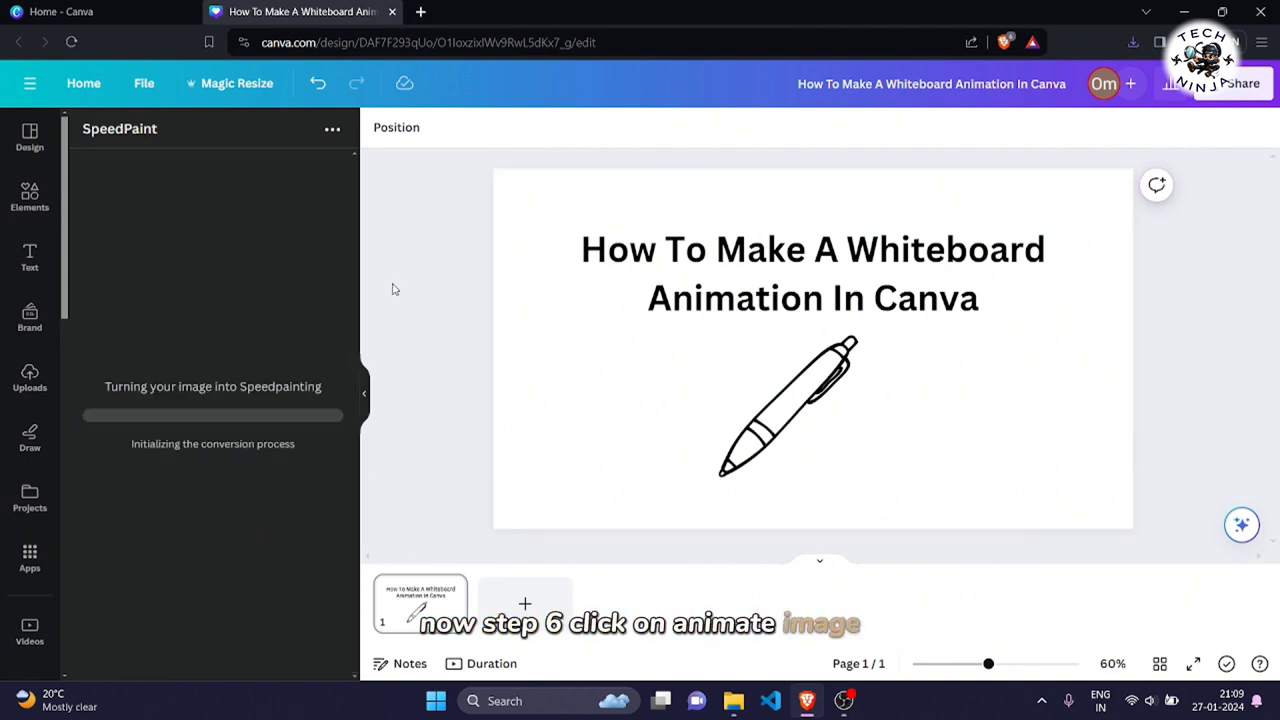
Insert the finished speedpainting video clip onto the design page
{"action": "left_click", "coordinate": [812, 272]}
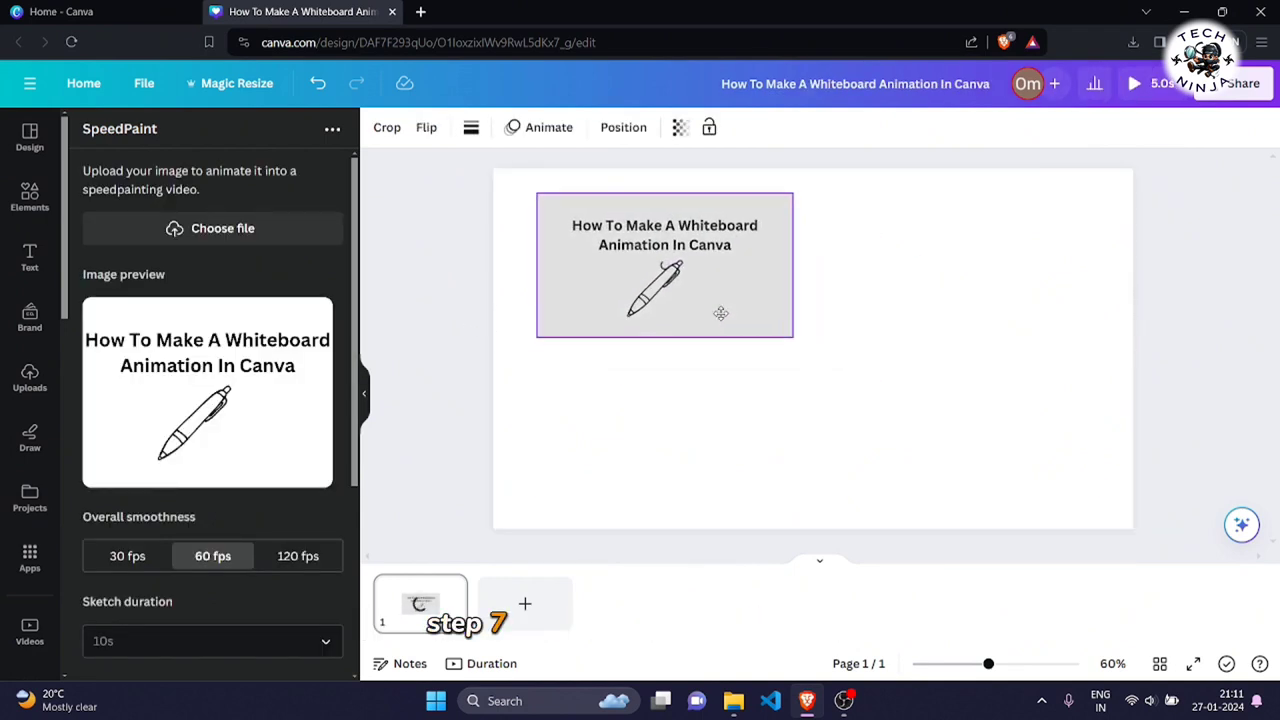
Resize the video clip so it covers the entire page
{"action": "left_click_drag", "start_coordinate": [796, 338], "coordinate": [948, 424]}
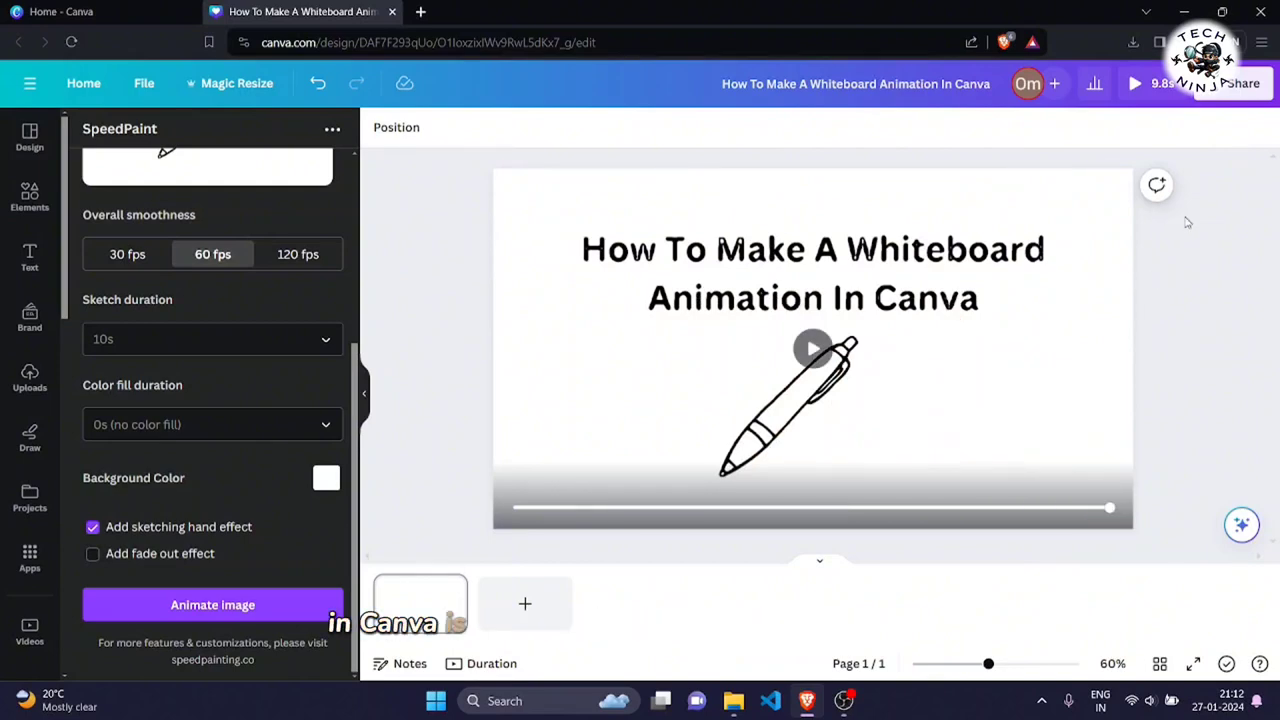
Download the animated design as an MP4 video via Share
{"action": "left_click", "coordinate": [1240, 84]}
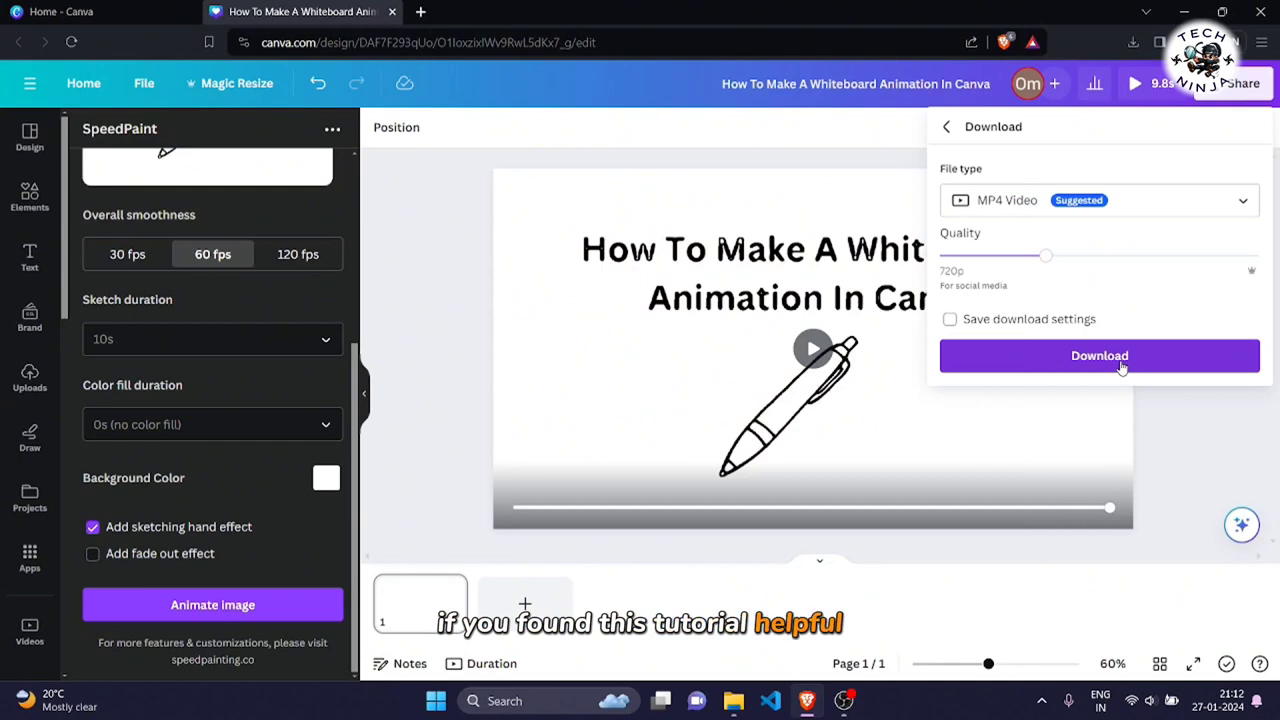
{"action": "left_click", "coordinate": [1100, 356]}
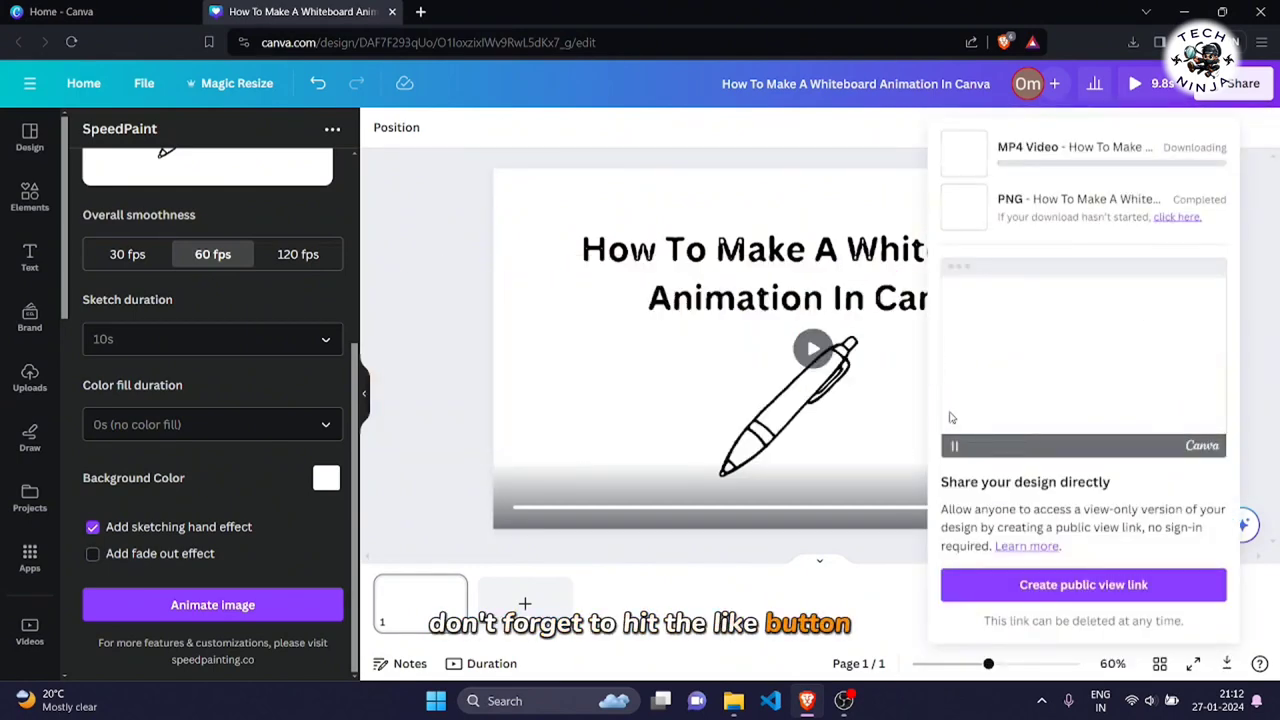